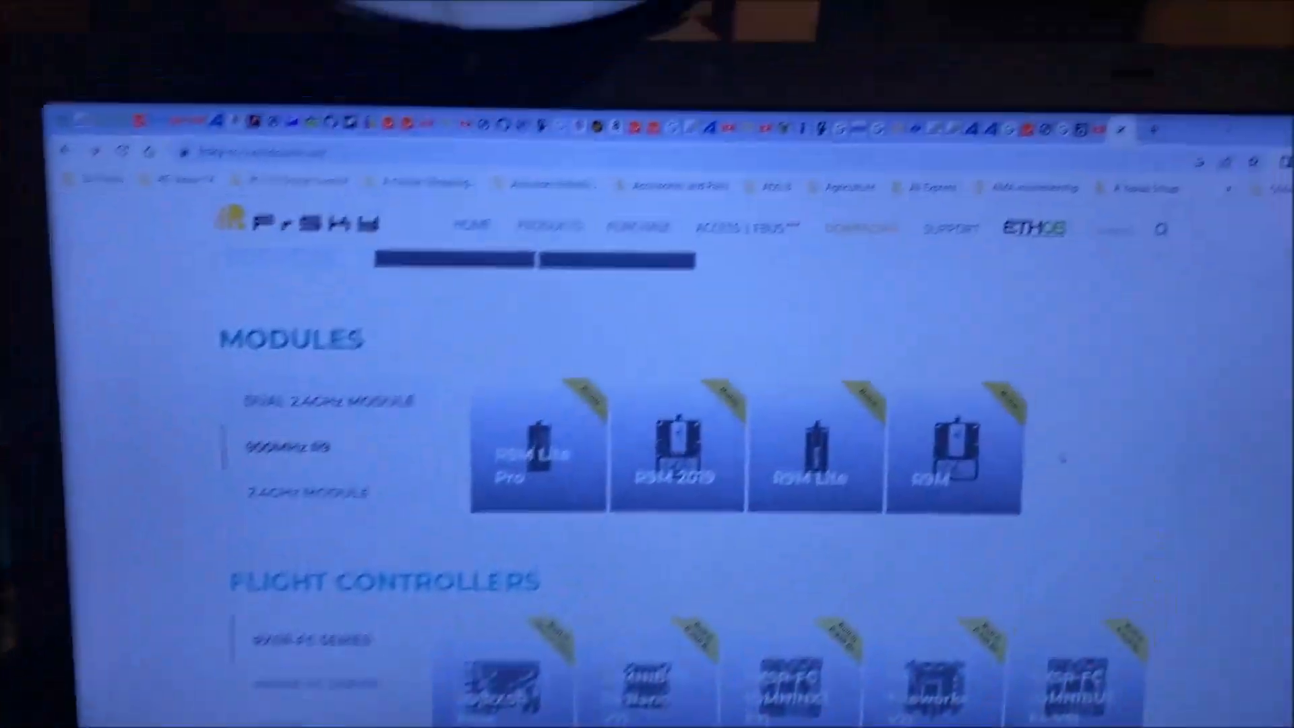
Download the v1.3.0 ACCESS firmware zip from the R9M 2019 module's page
scroll(down, 3)
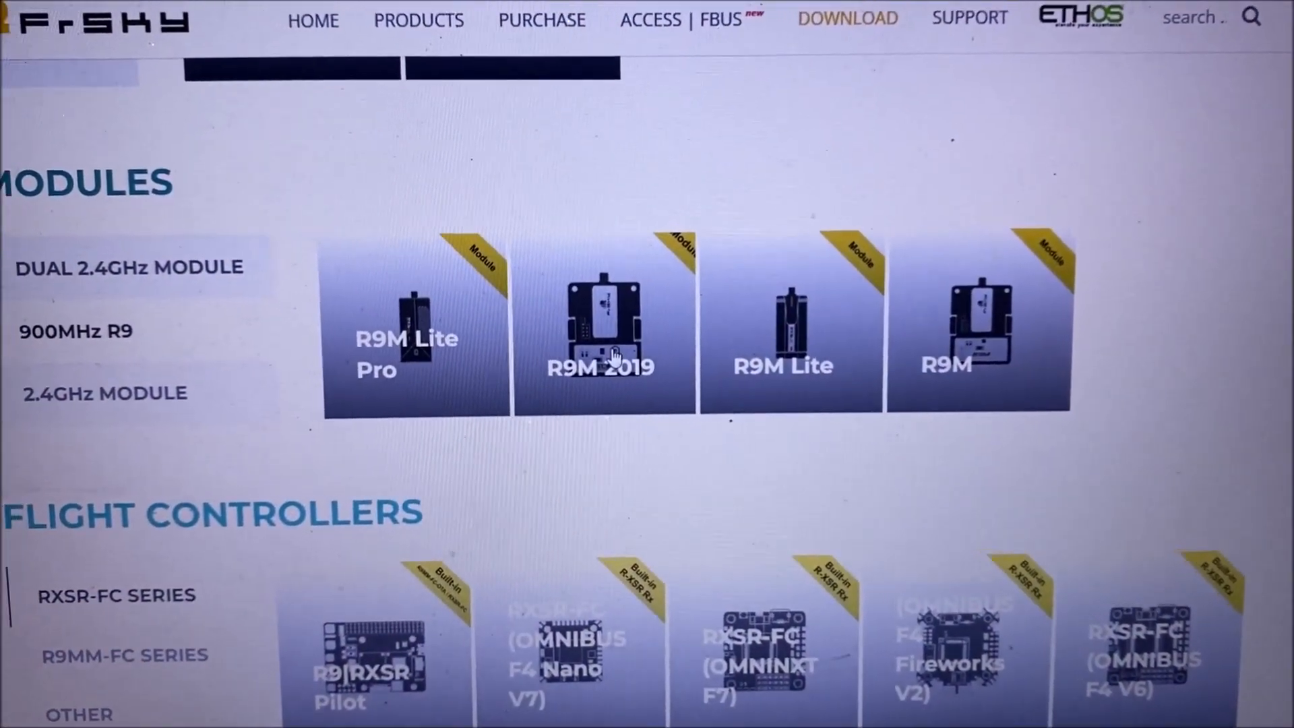
scroll(down, 3)
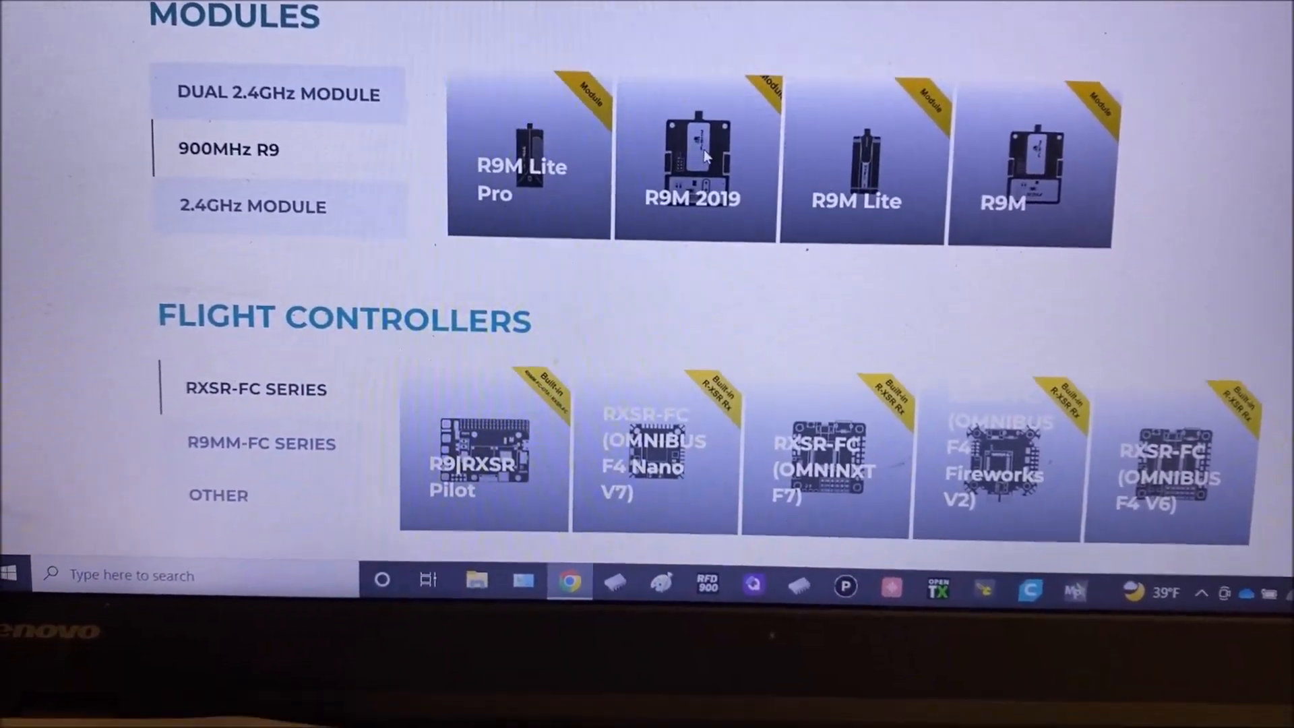
click(692, 156)
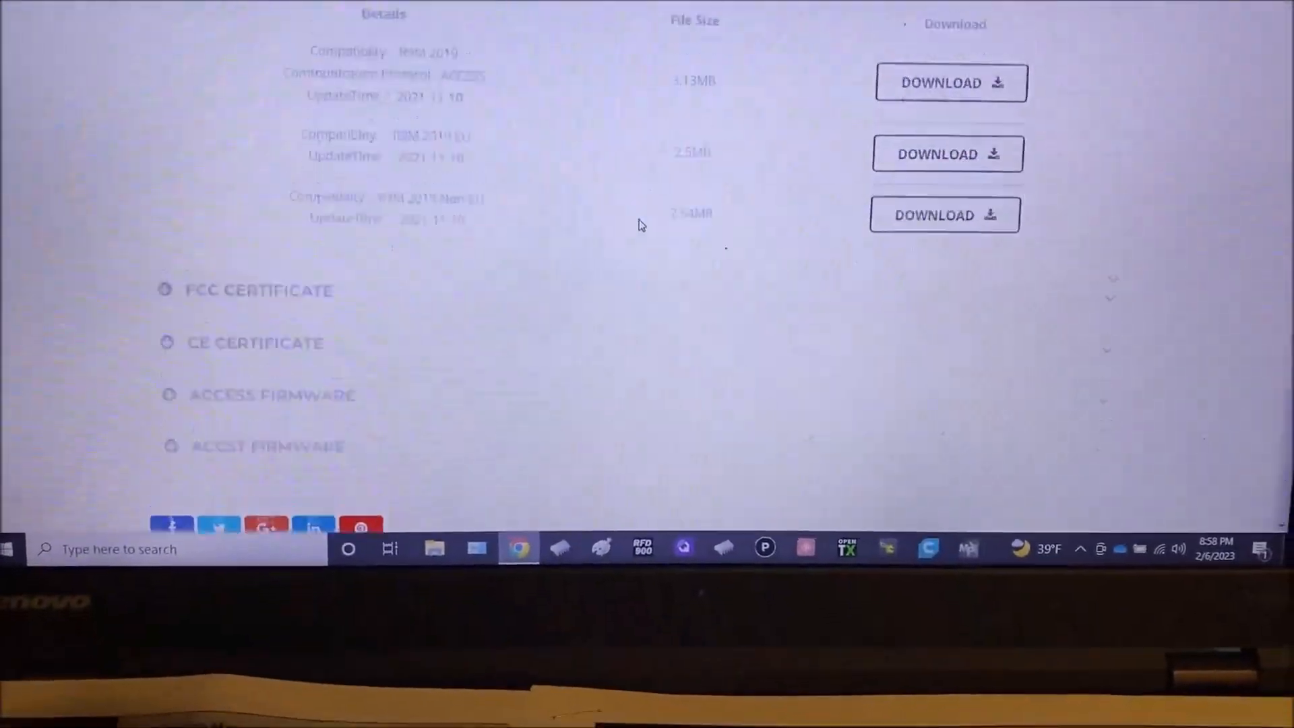
scroll(down, 3)
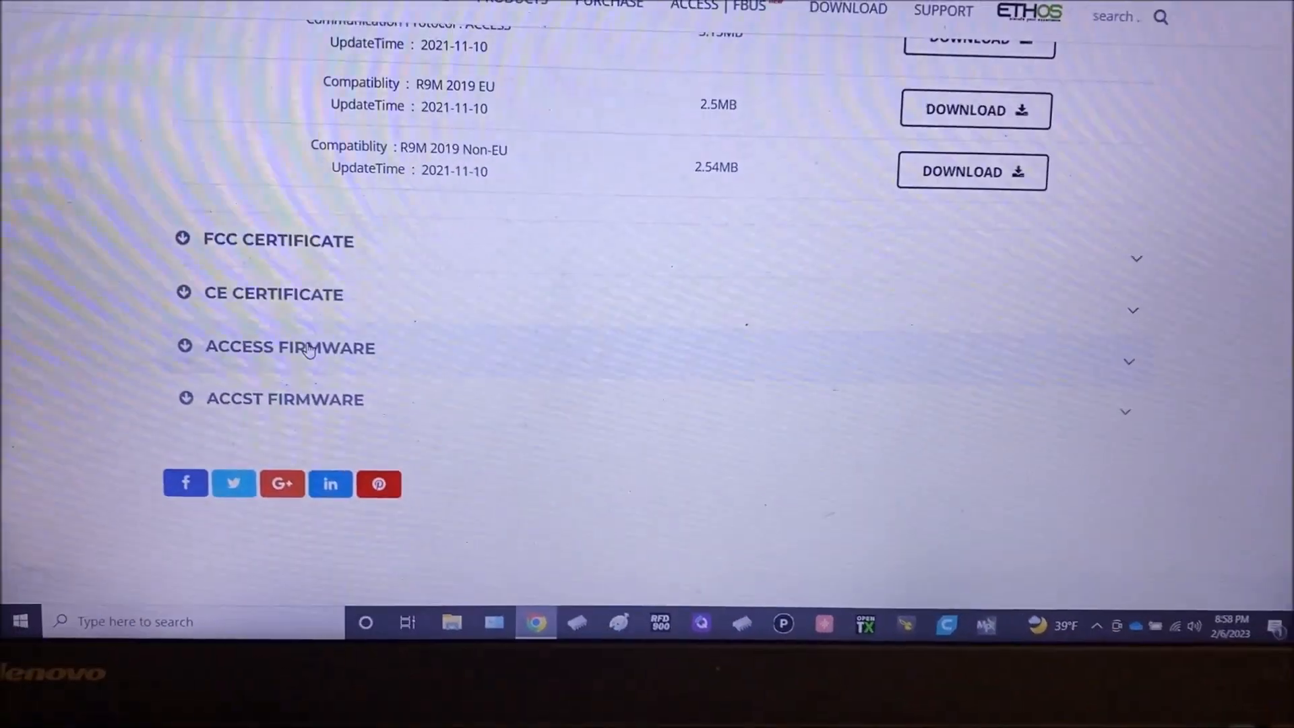
click(290, 347)
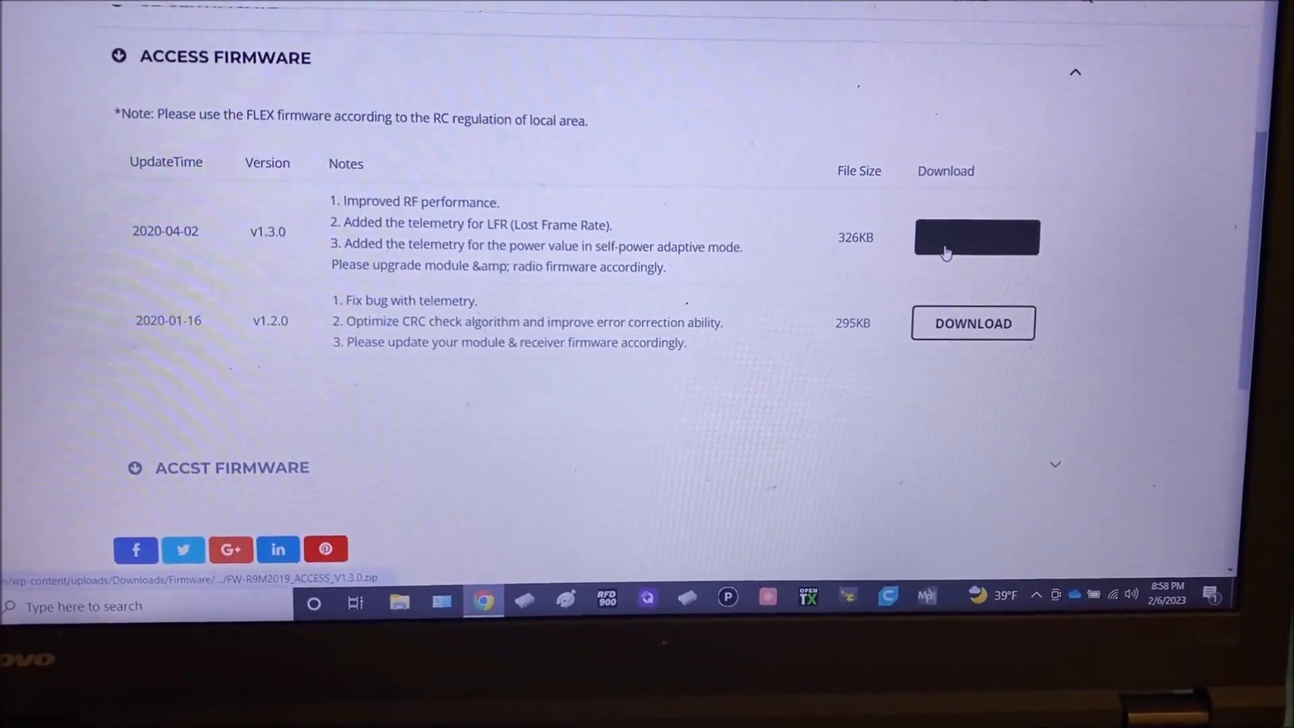
click(976, 237)
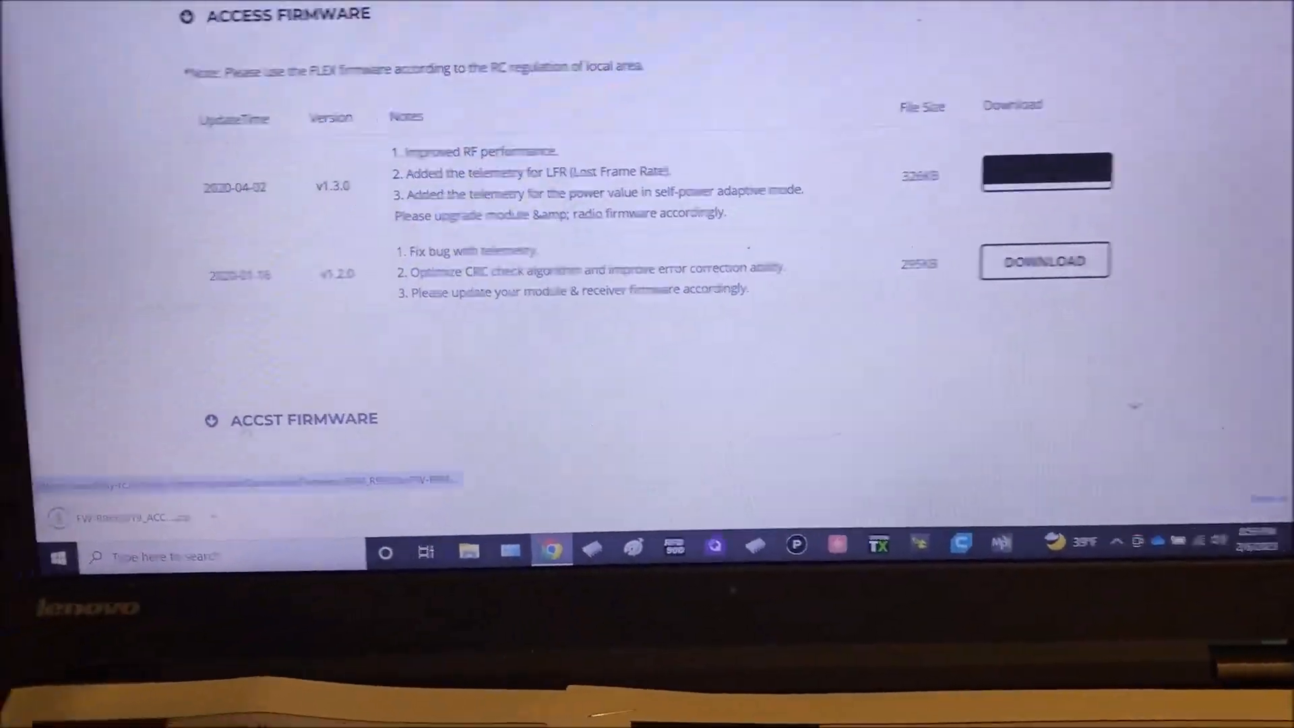
scroll(up, 3)
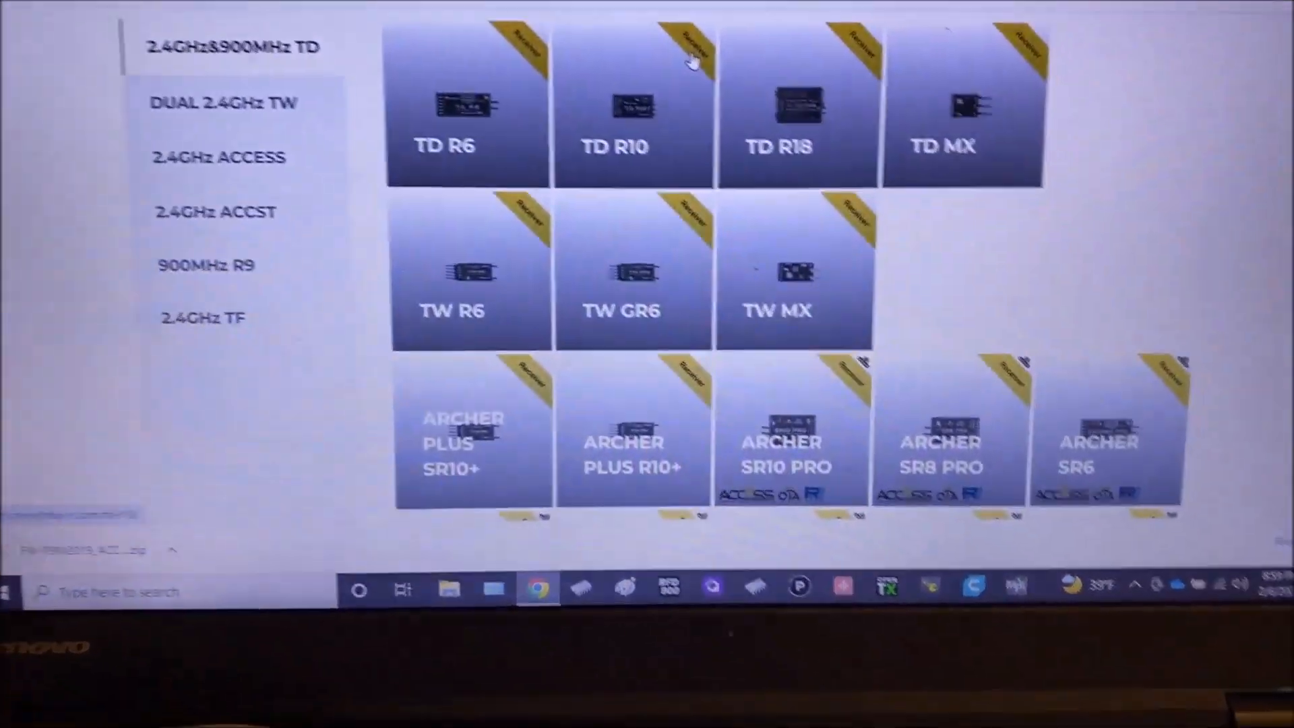
Scroll the product listing to the Receivers section with the 900MHz R9 category
scroll(down, 3)
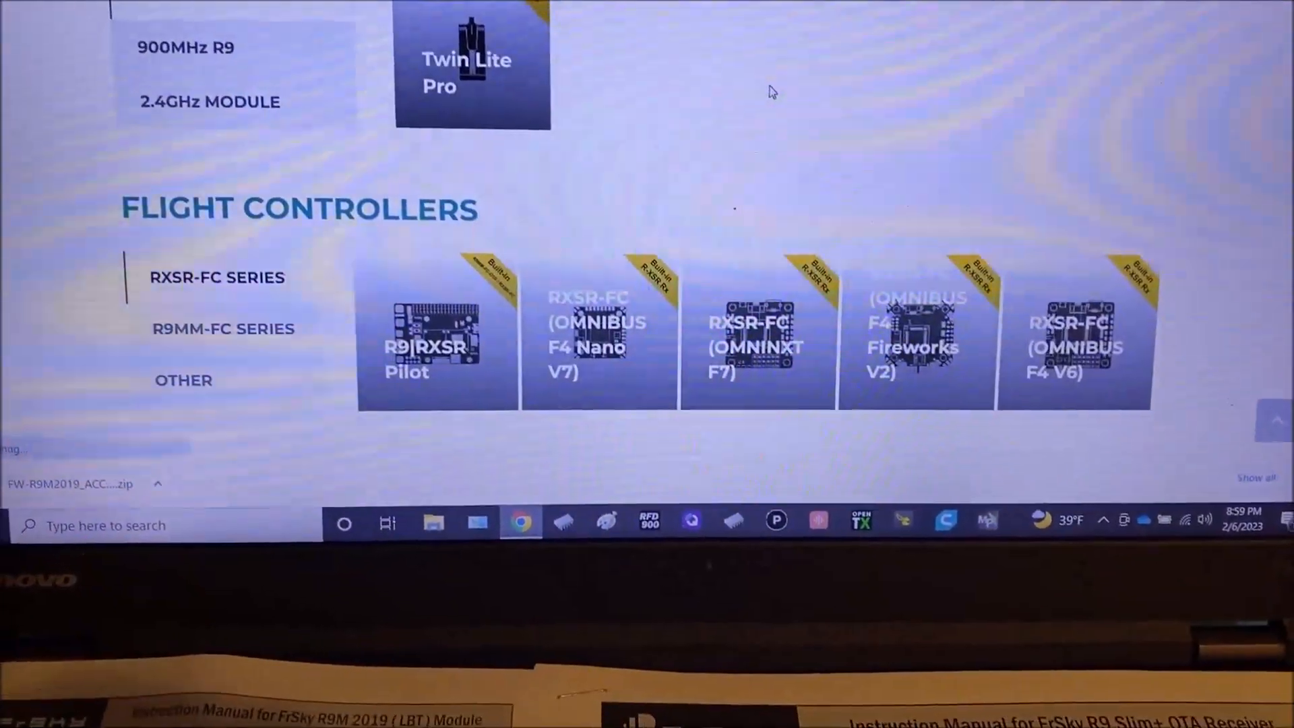
scroll(up, 3)
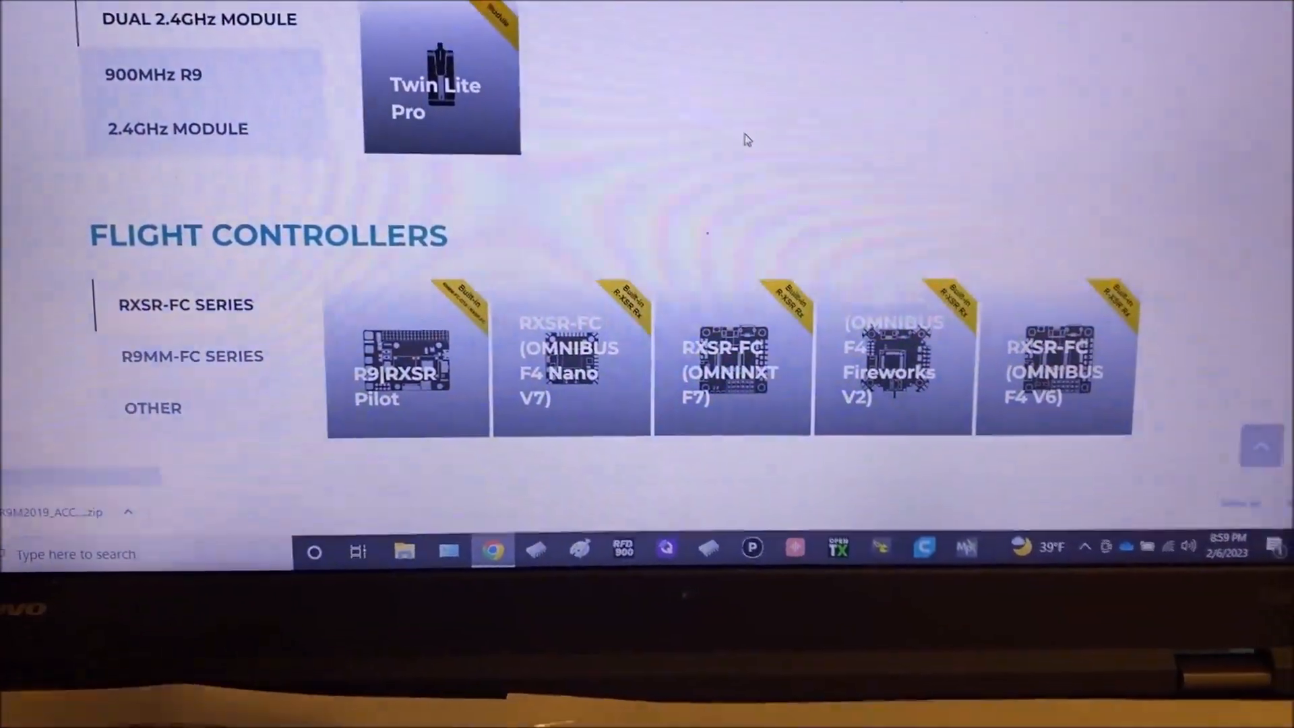
scroll(down, 3)
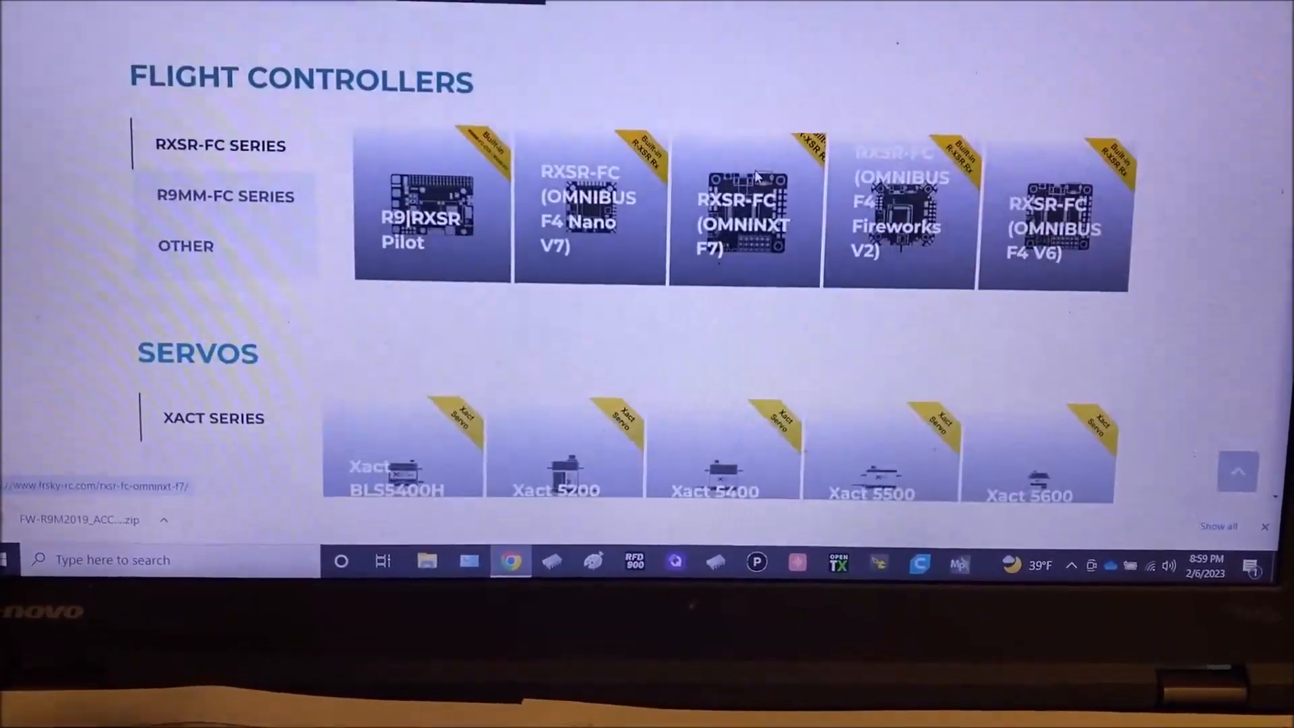
scroll(down, 3)
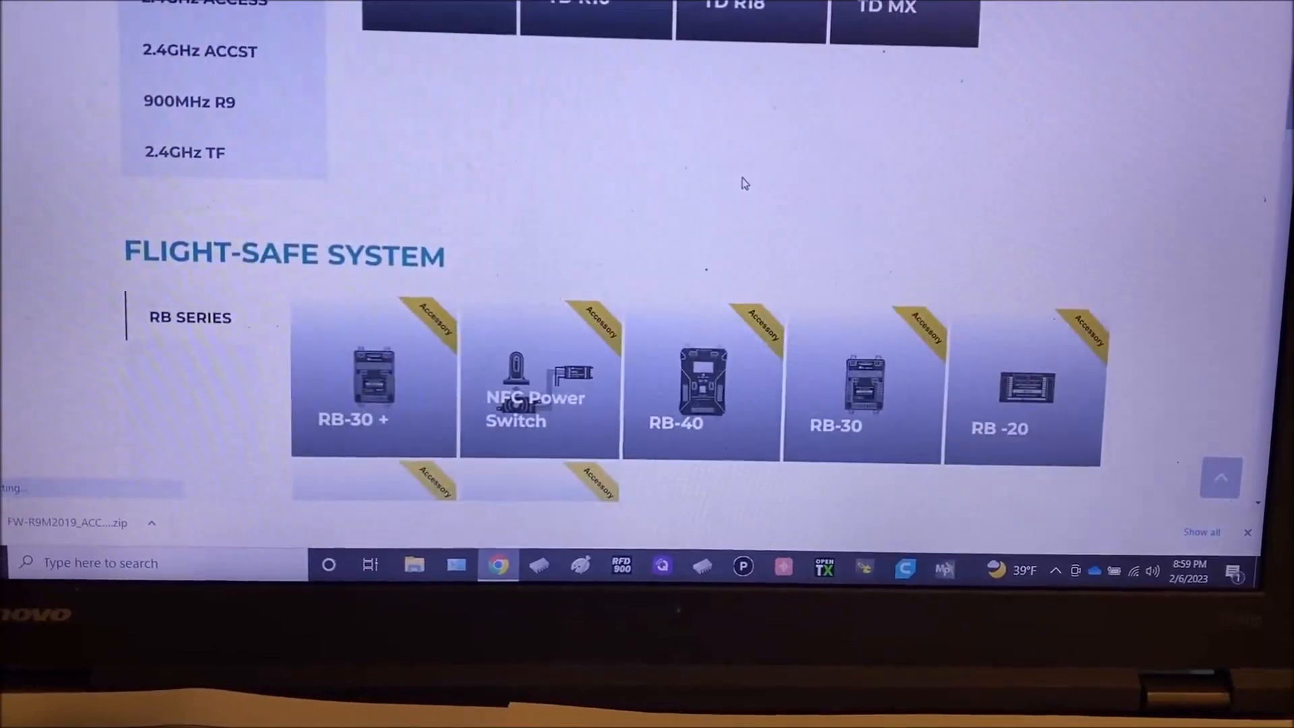
scroll(up, 3)
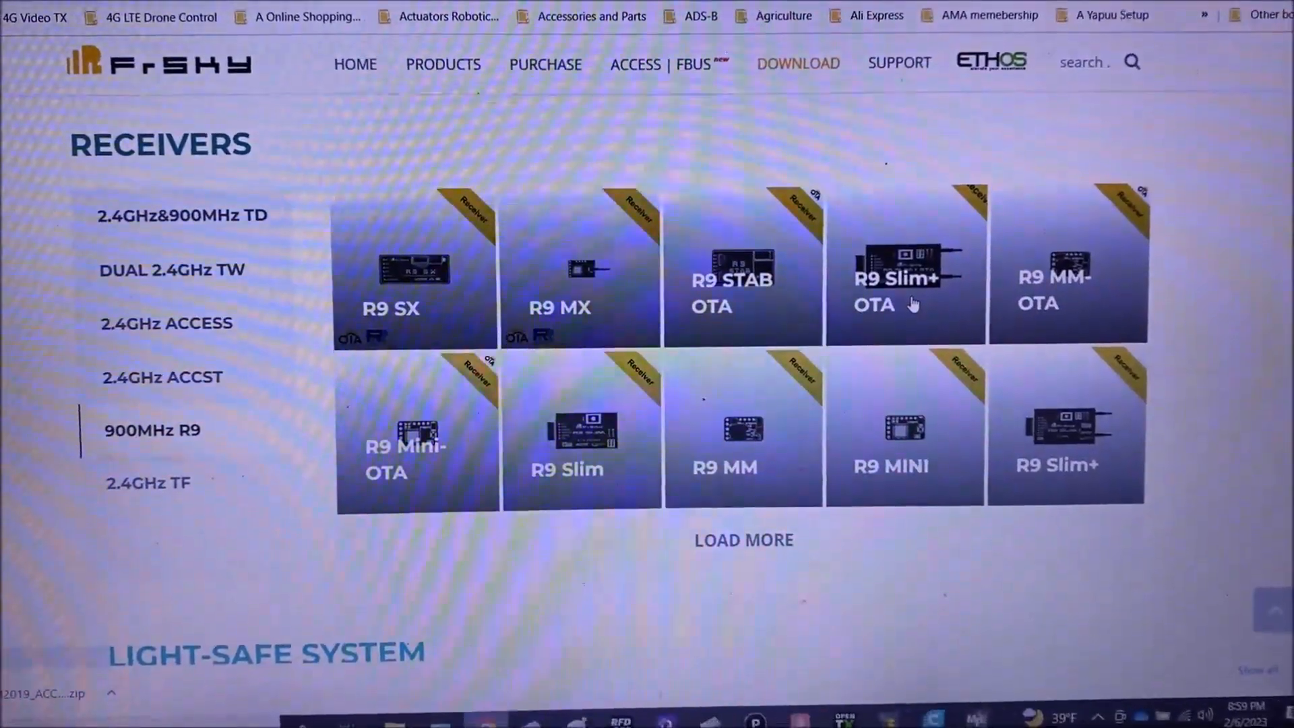
Download the latest ACCESS firmware zip from the R9 Slim+ OTA receiver's page
click(896, 281)
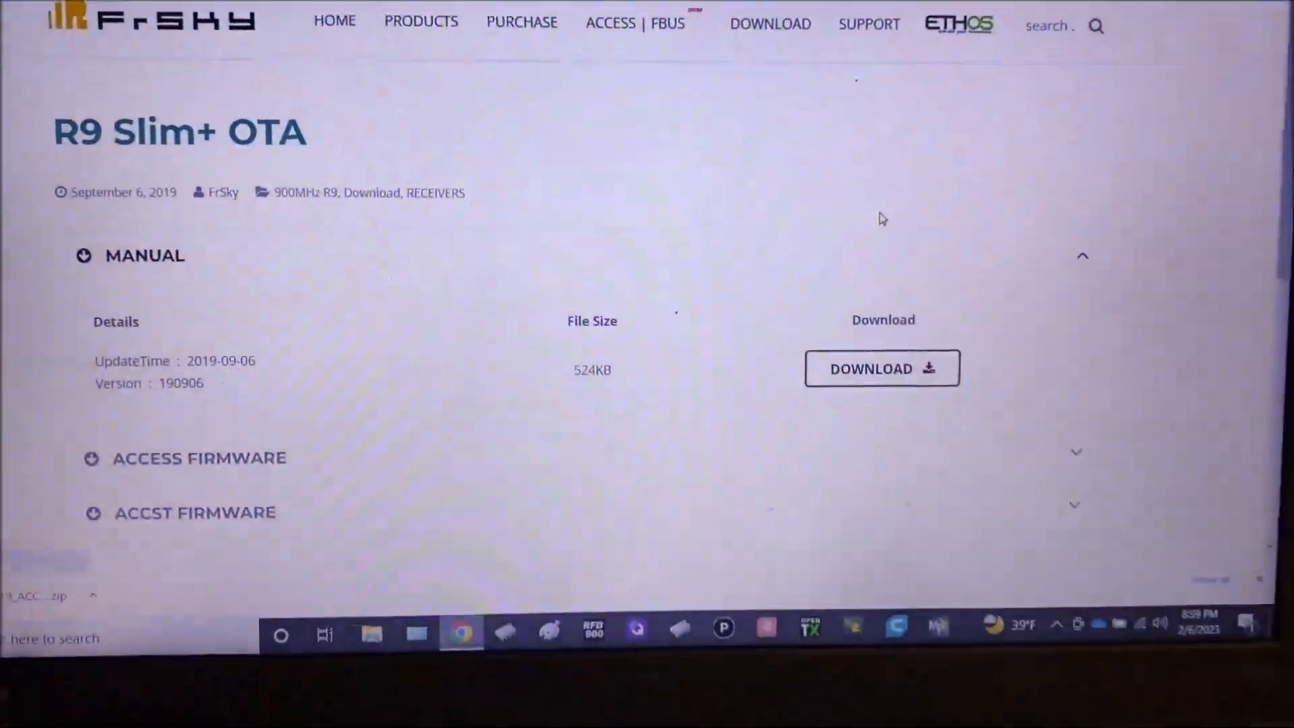
scroll(down, 3)
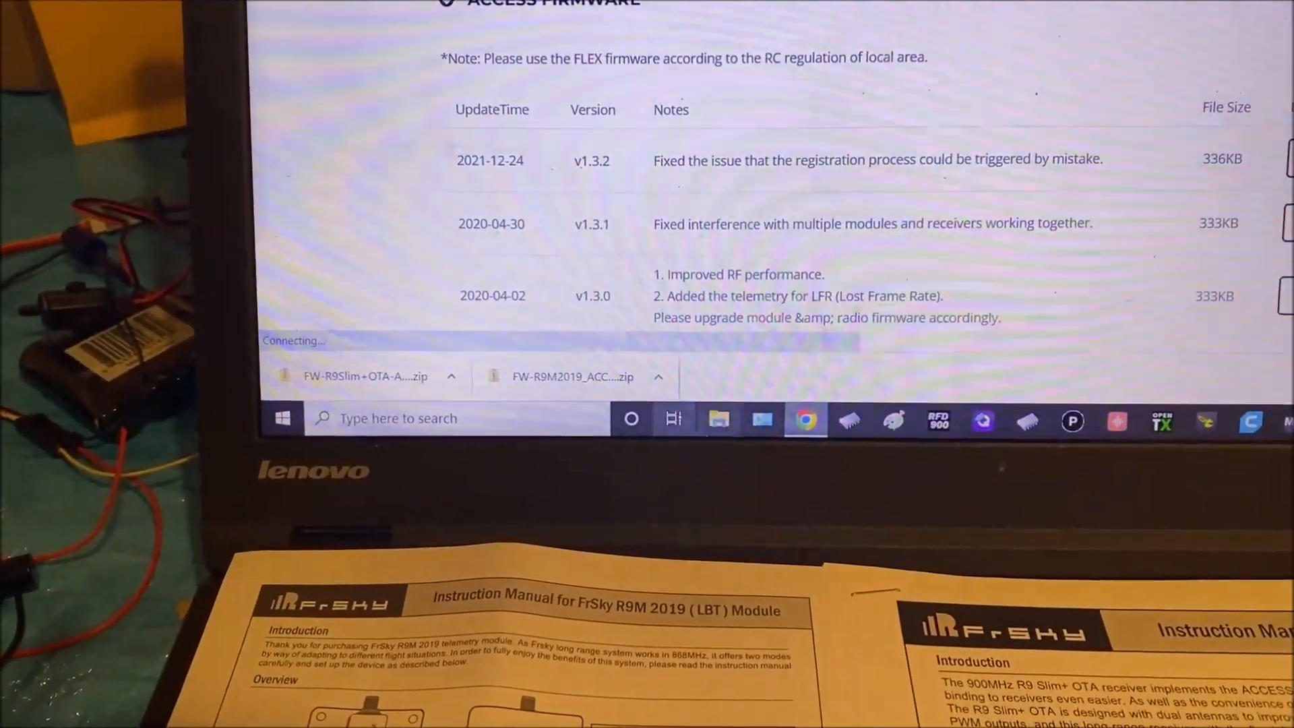
scroll(up, 3)
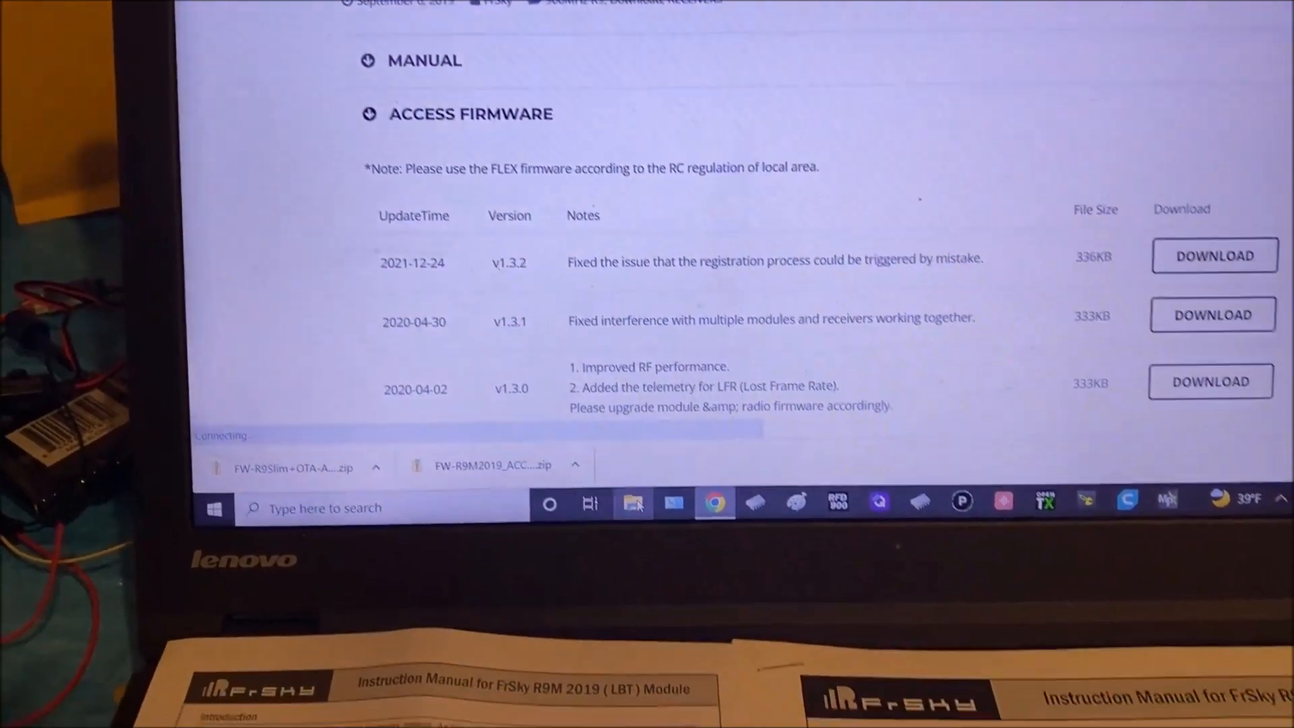
click(631, 503)
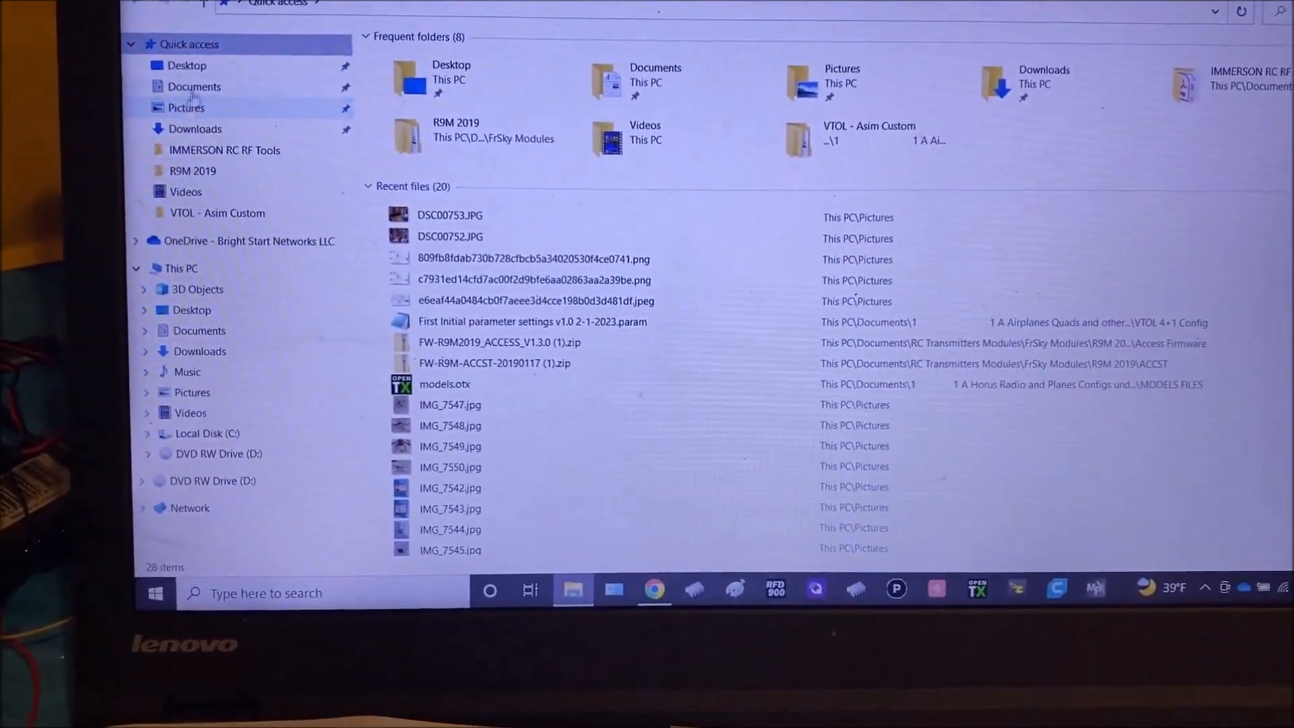
Browse Documents > RC Receivers to the unzipped FW-R9Slim+OTA-ACCESS_v1.3.2 firmware folder
click(198, 330)
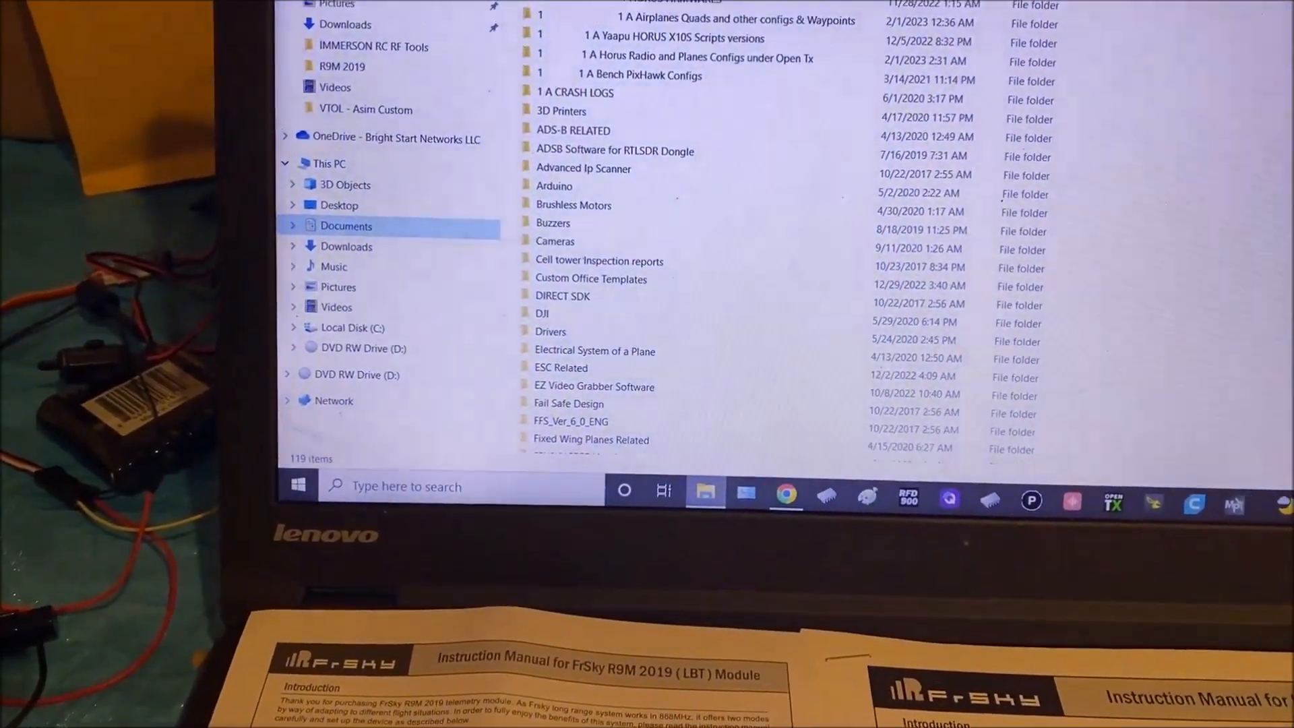
scroll(down, 3)
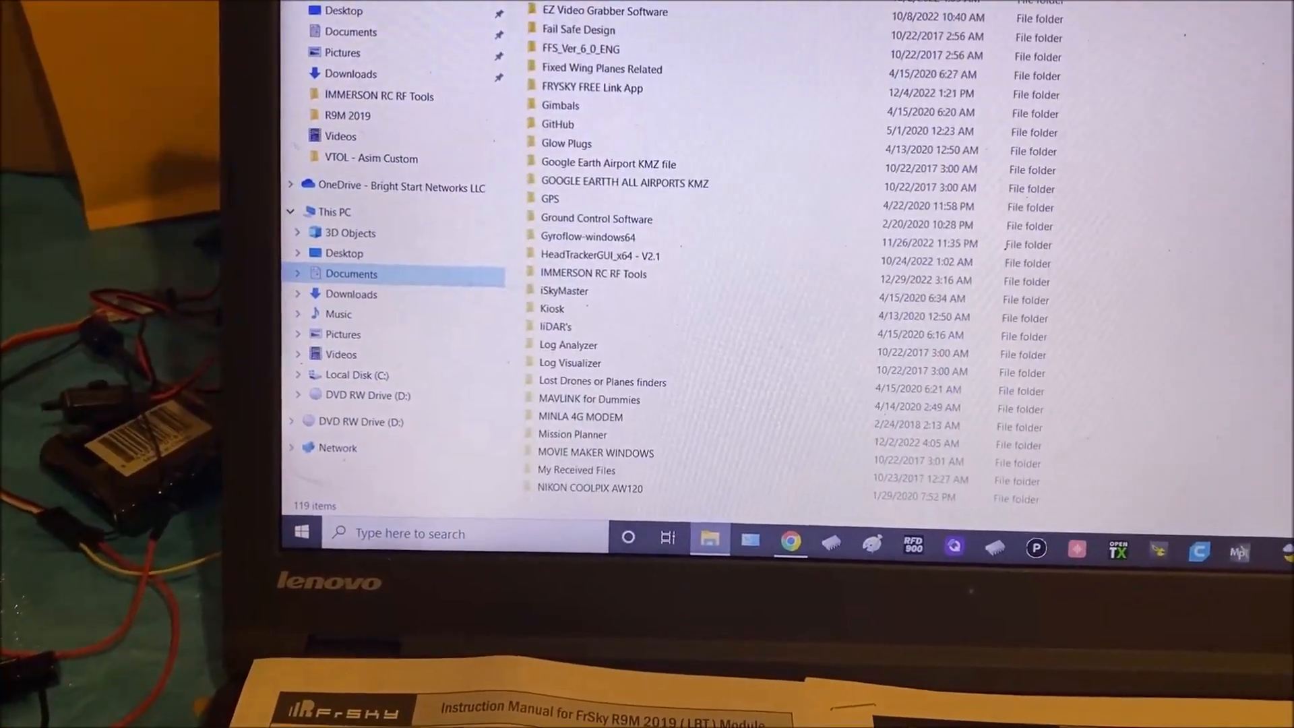
scroll(down, 3)
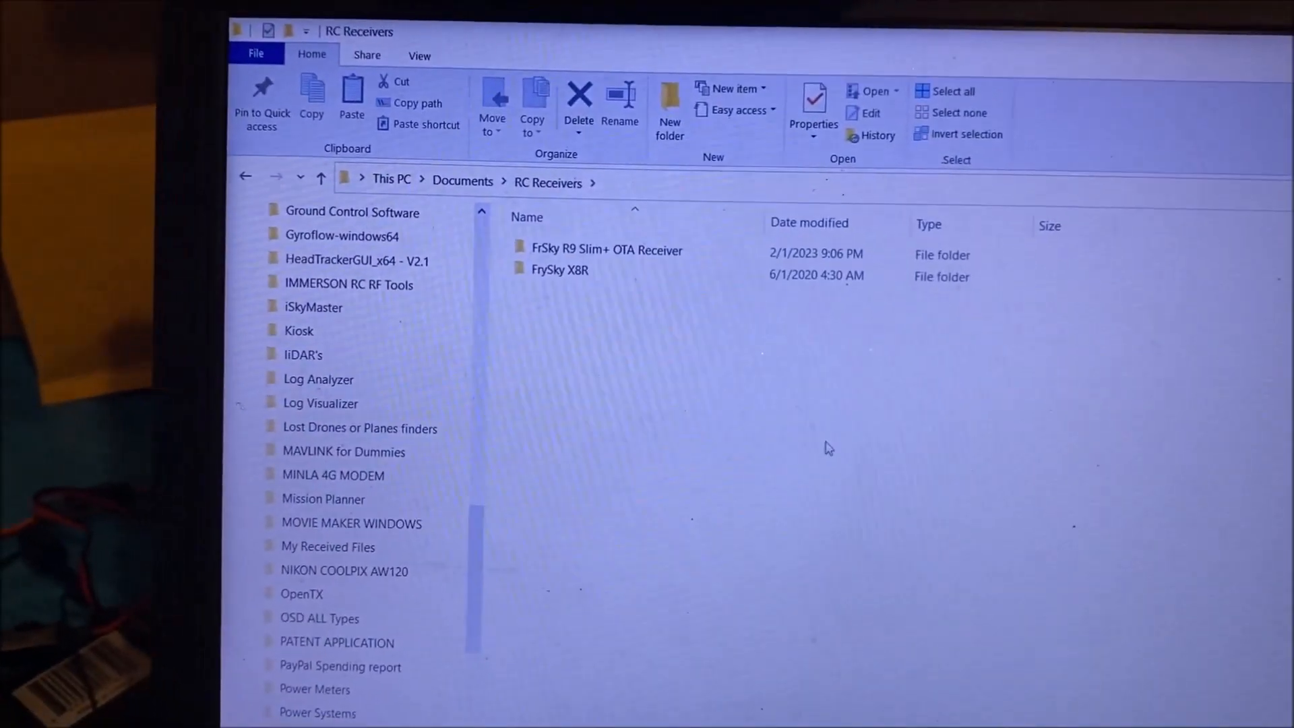
mouse_move(527, 290)
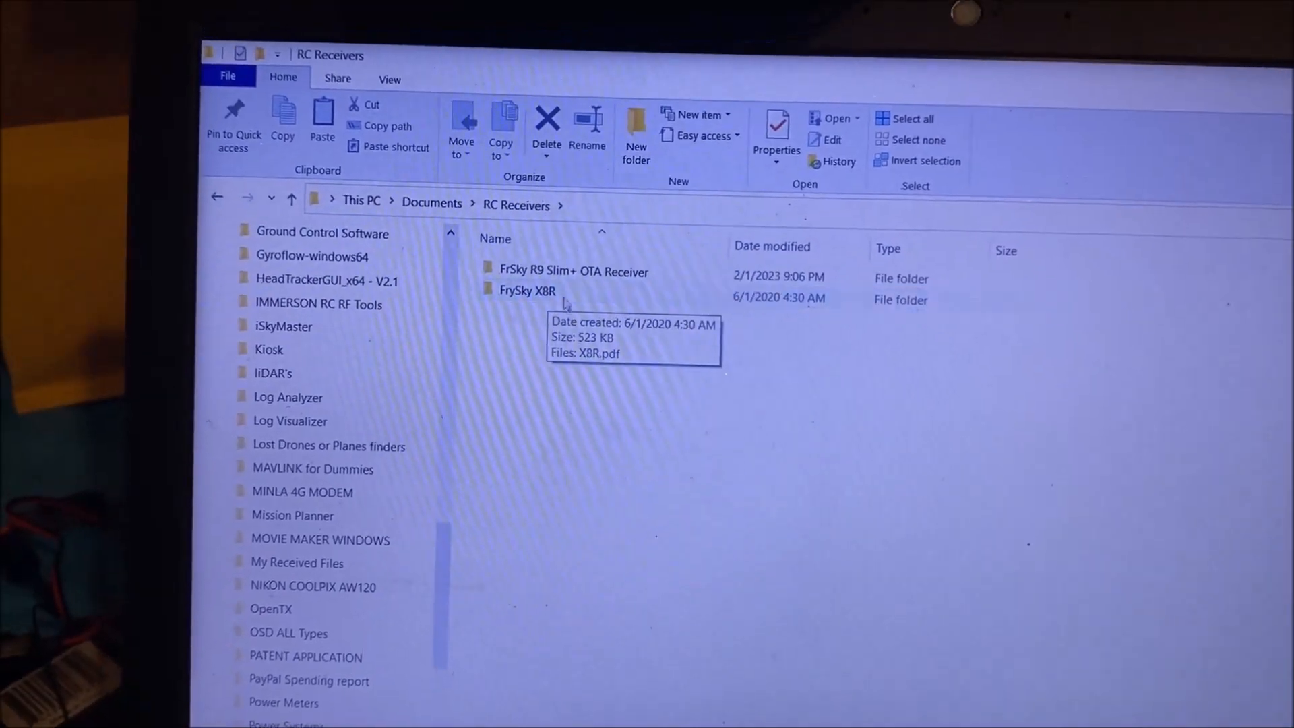
double_click(572, 271)
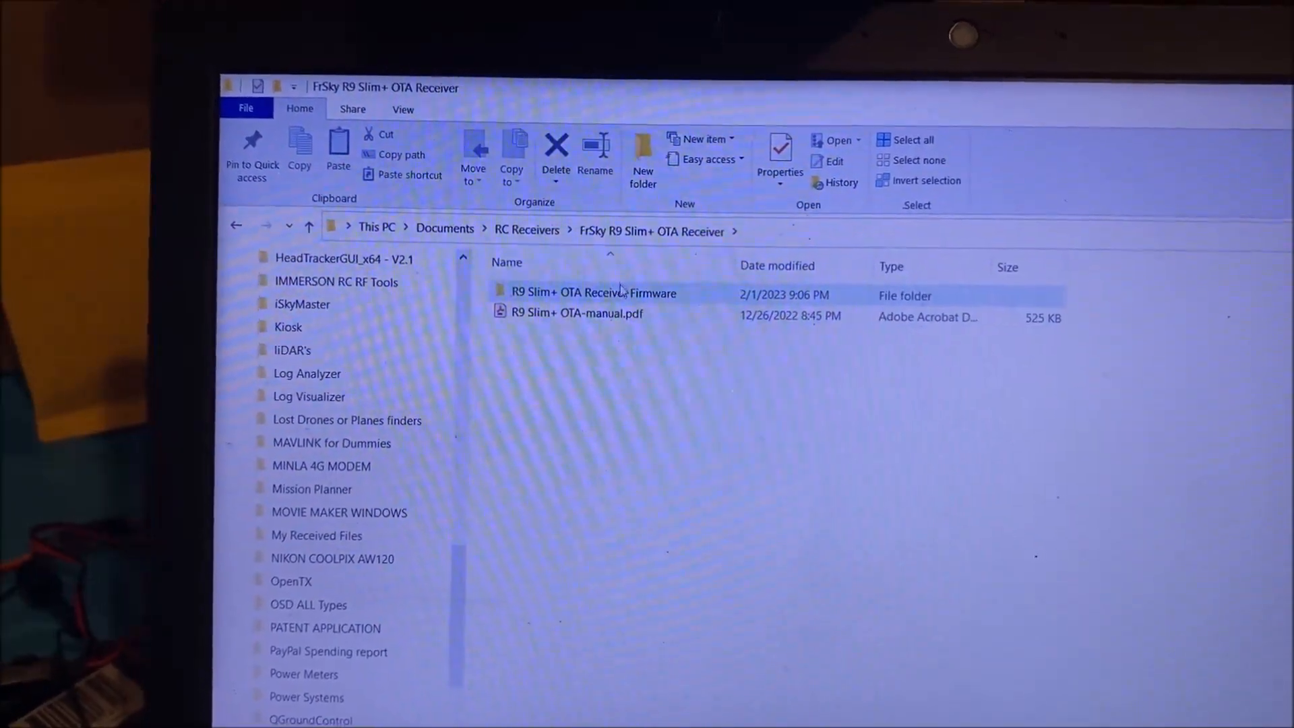
double_click(593, 293)
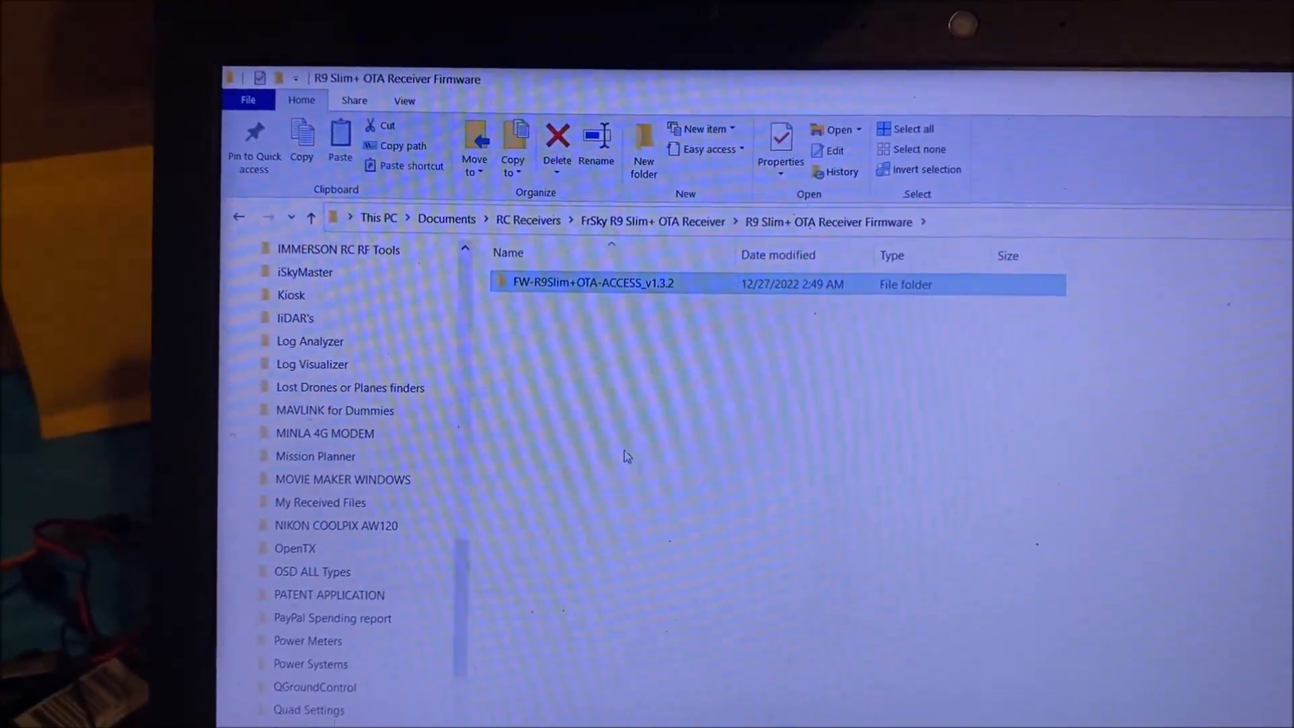
double_click(592, 283)
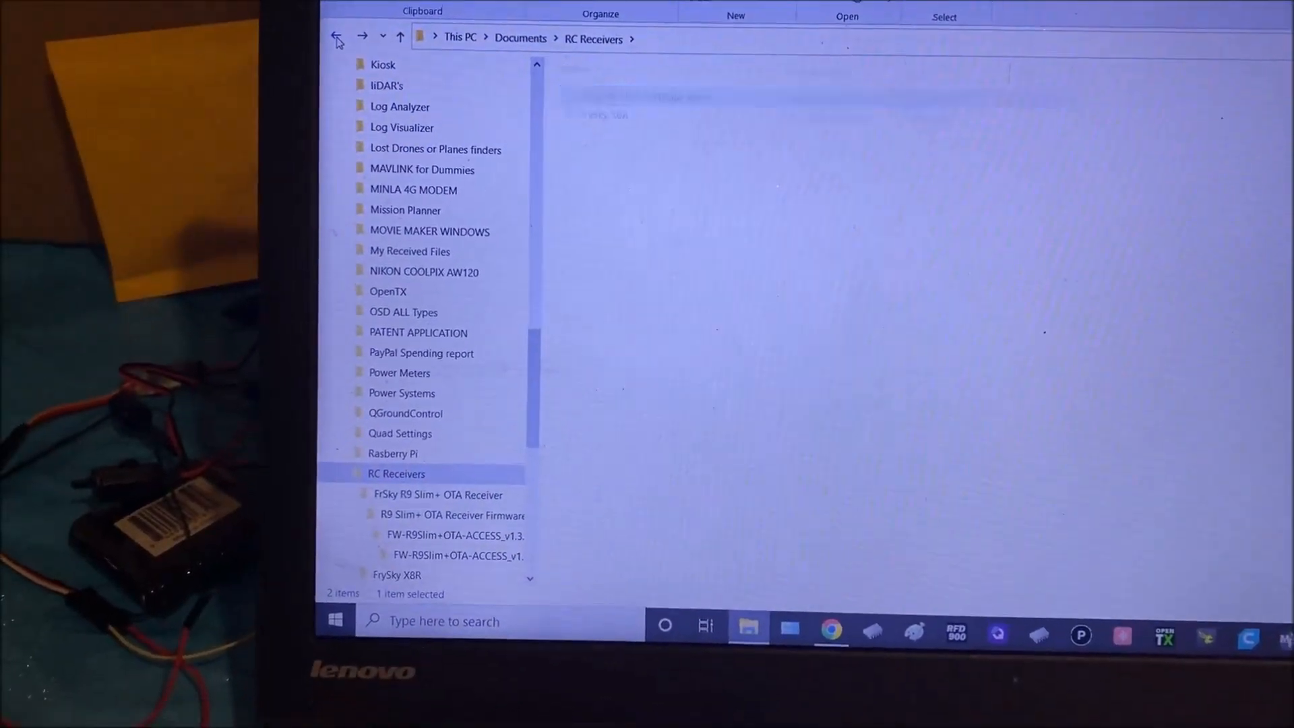
Browse FrSky Modules > R9M 2019 > Access Firmware holding the V1.3.0 zip and folder
click(337, 38)
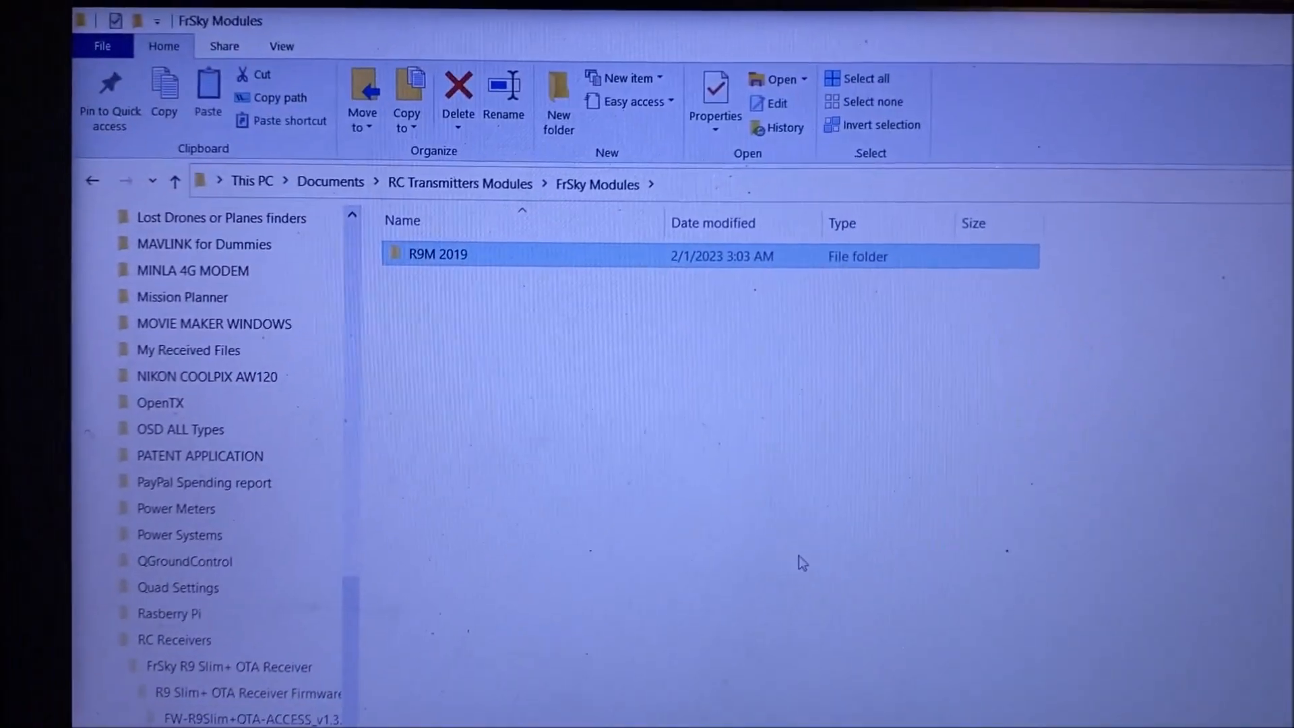
double_click(437, 254)
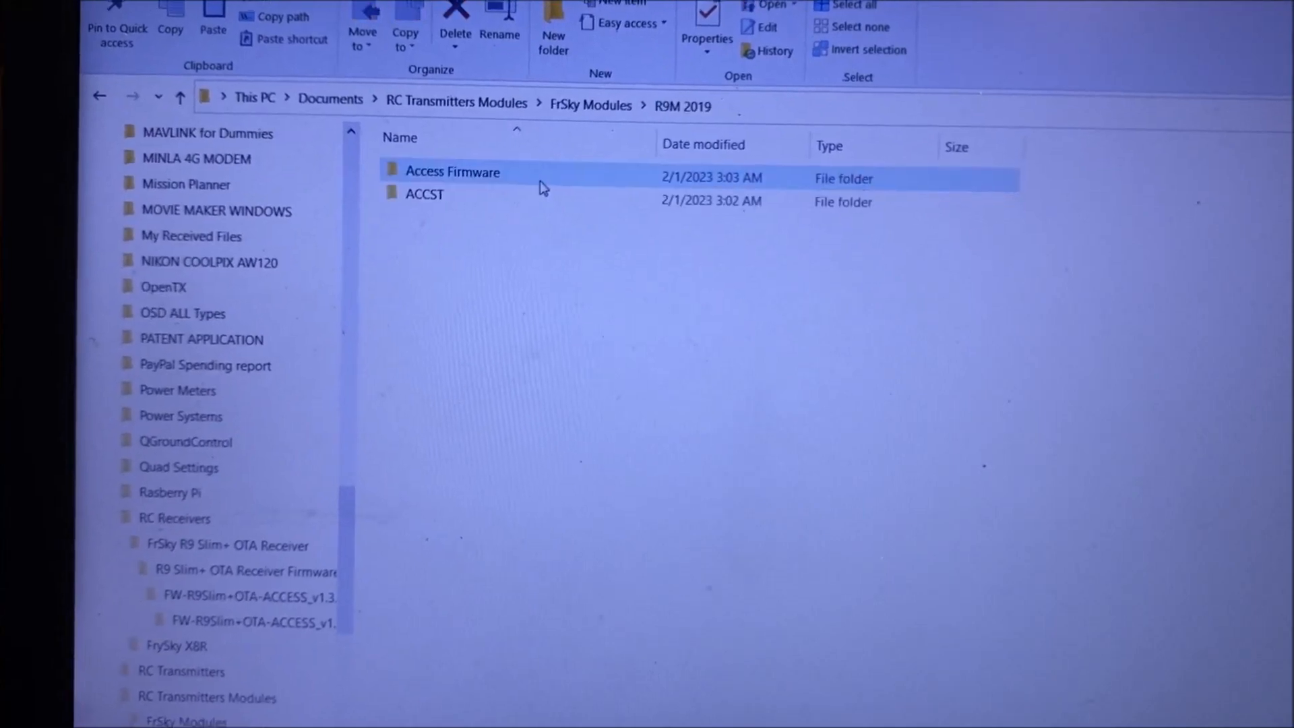
double_click(452, 171)
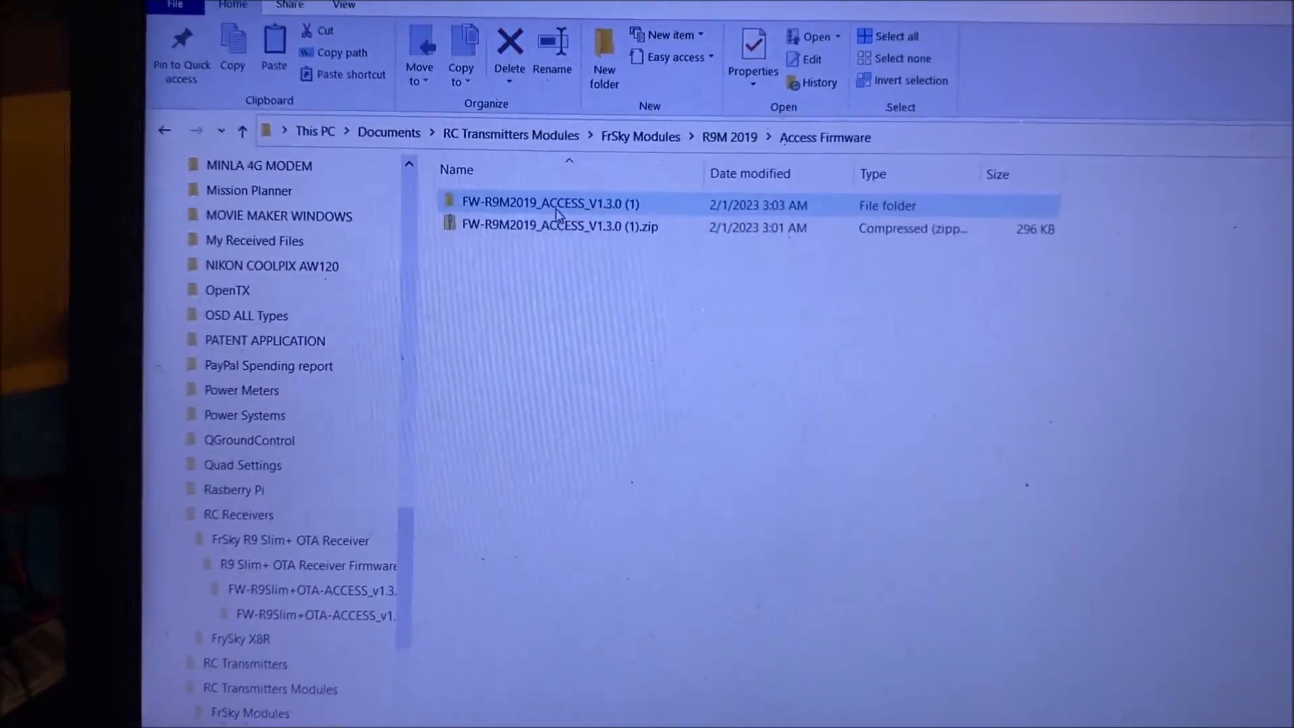